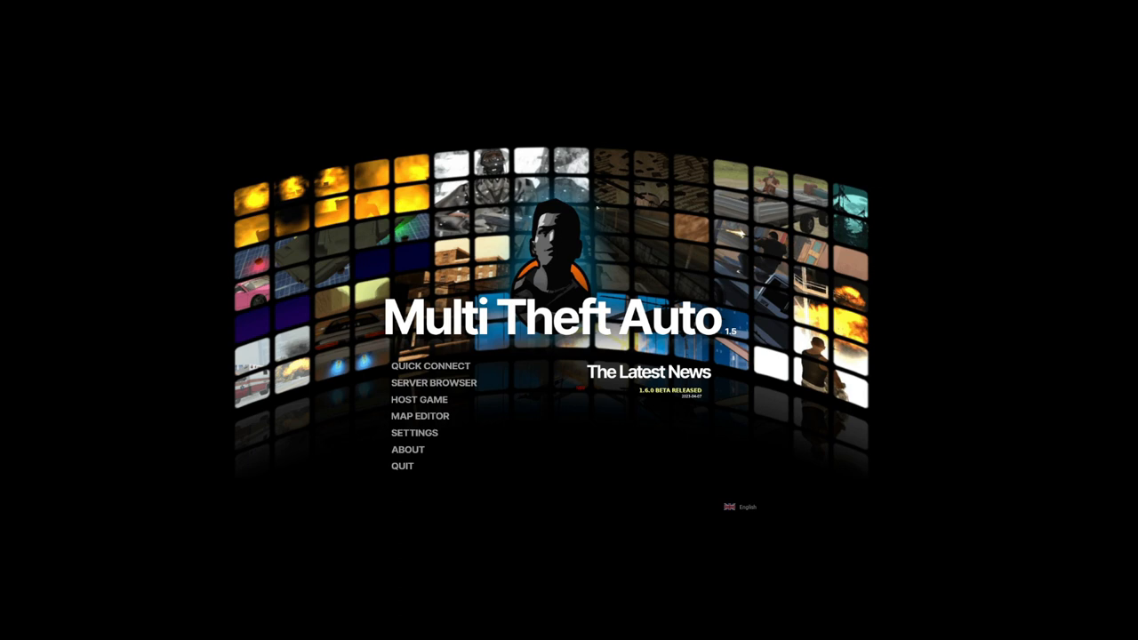
{"action": "mouse_move", "coordinate": [465, 392]}
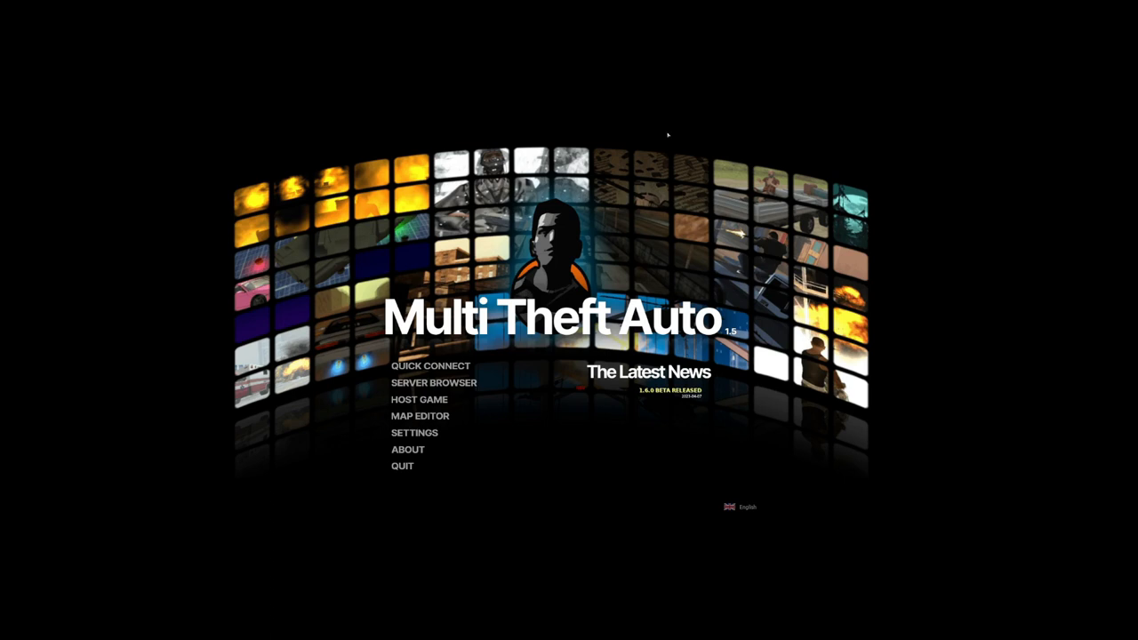
- Show the online server list and filter it by 'sri lanka'
{"action": "left_click", "coordinate": [434, 382]}
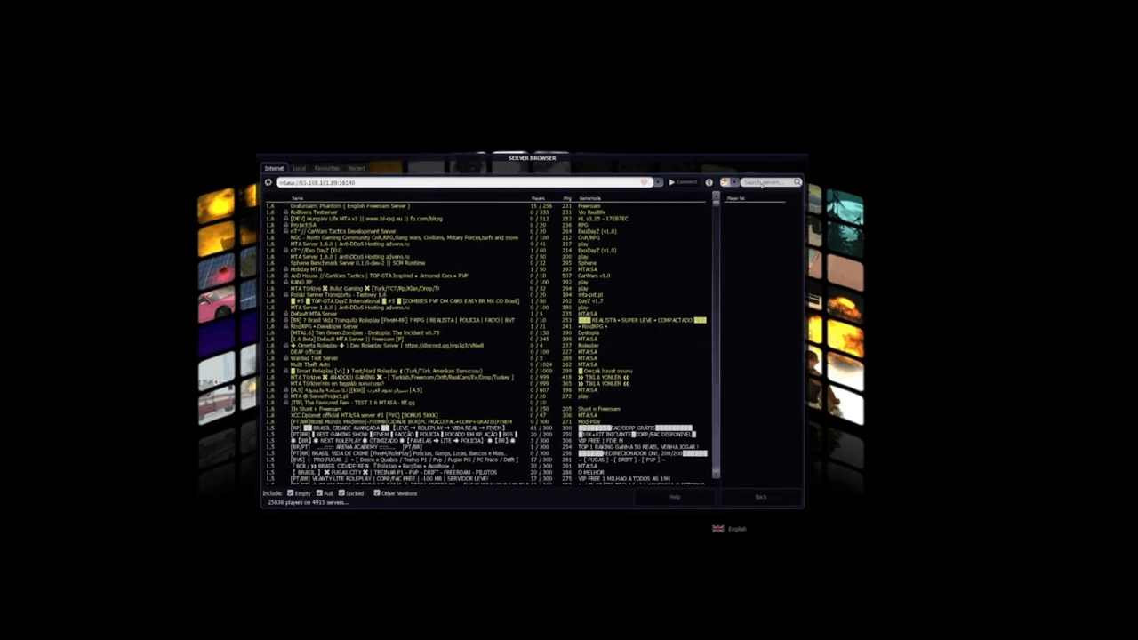
{"action": "type", "text": "sri lanka"}
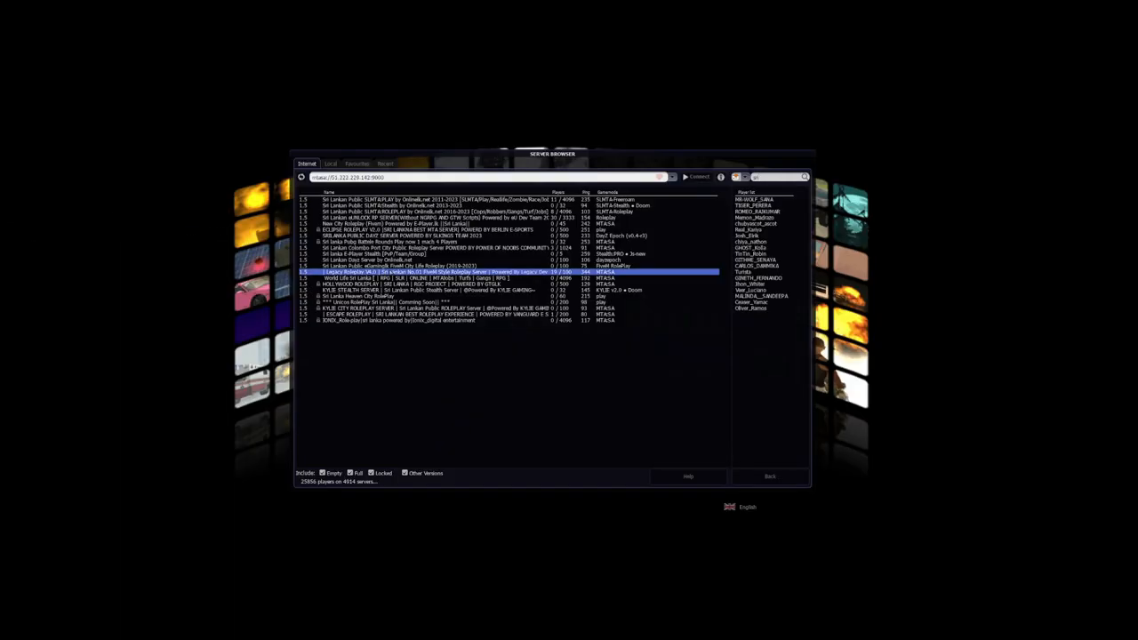
{"action": "left_click", "coordinate": [701, 176]}
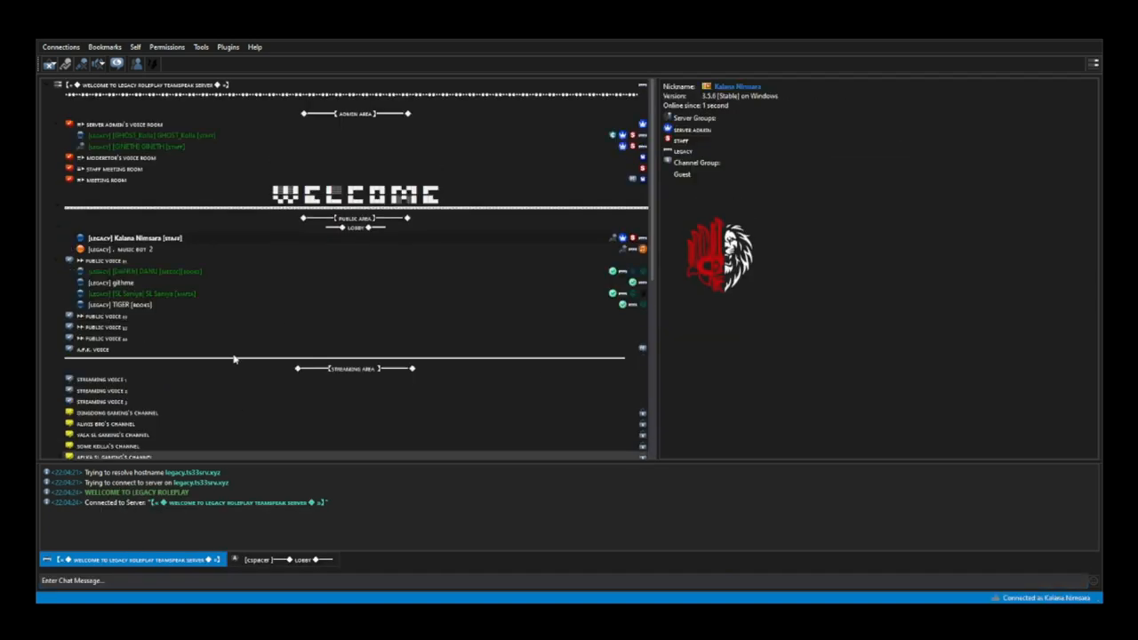
{"action": "mouse_move", "coordinate": [117, 108]}
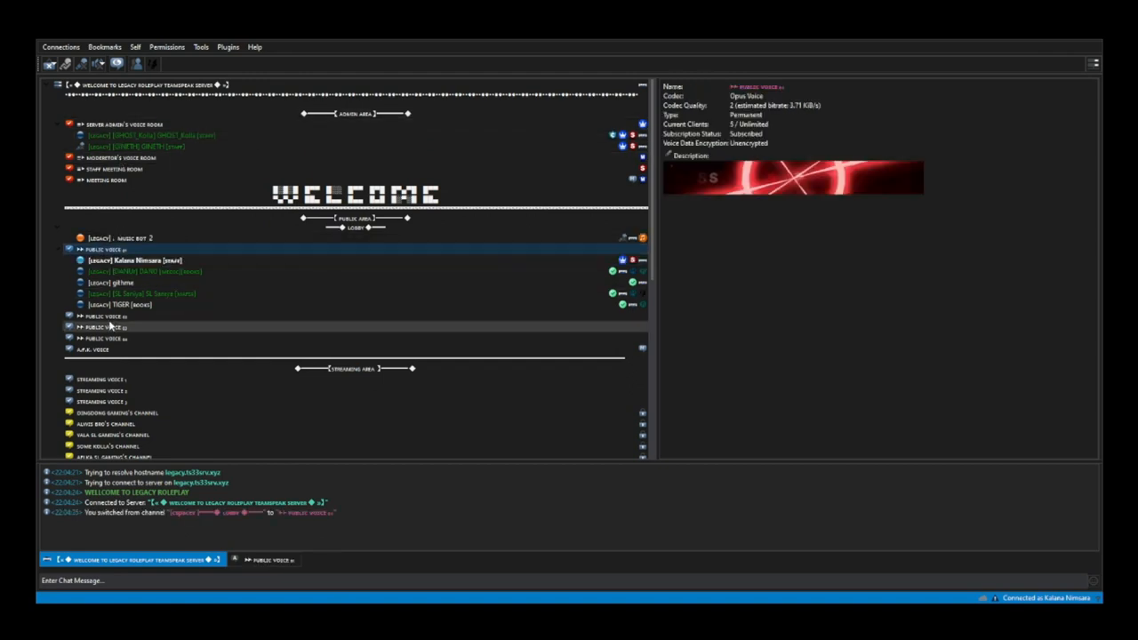
- Join another Public Voice channel, then disconnect from the Legacy roleplay voice server
{"action": "double_click", "coordinate": [103, 331]}
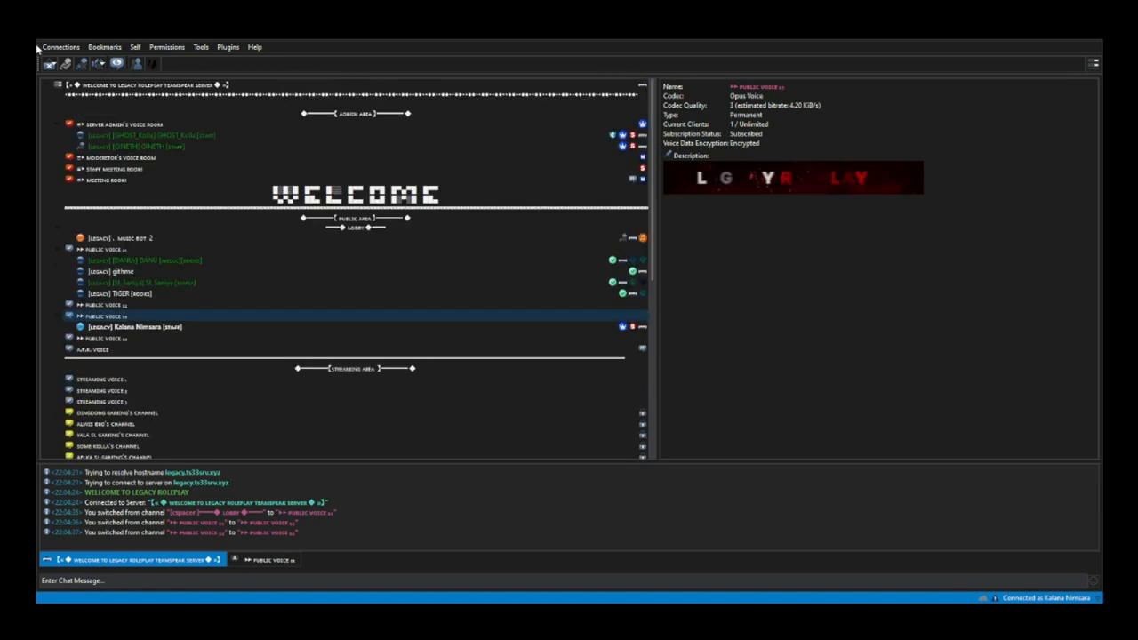
{"action": "left_click", "coordinate": [63, 46]}
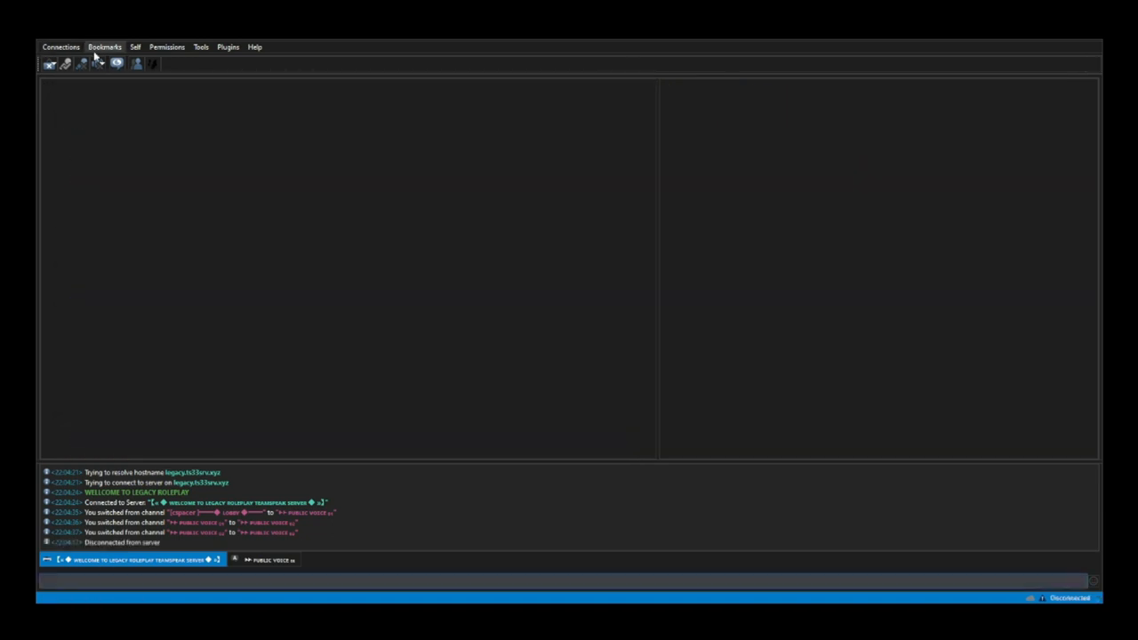
{"action": "mouse_move", "coordinate": [113, 139]}
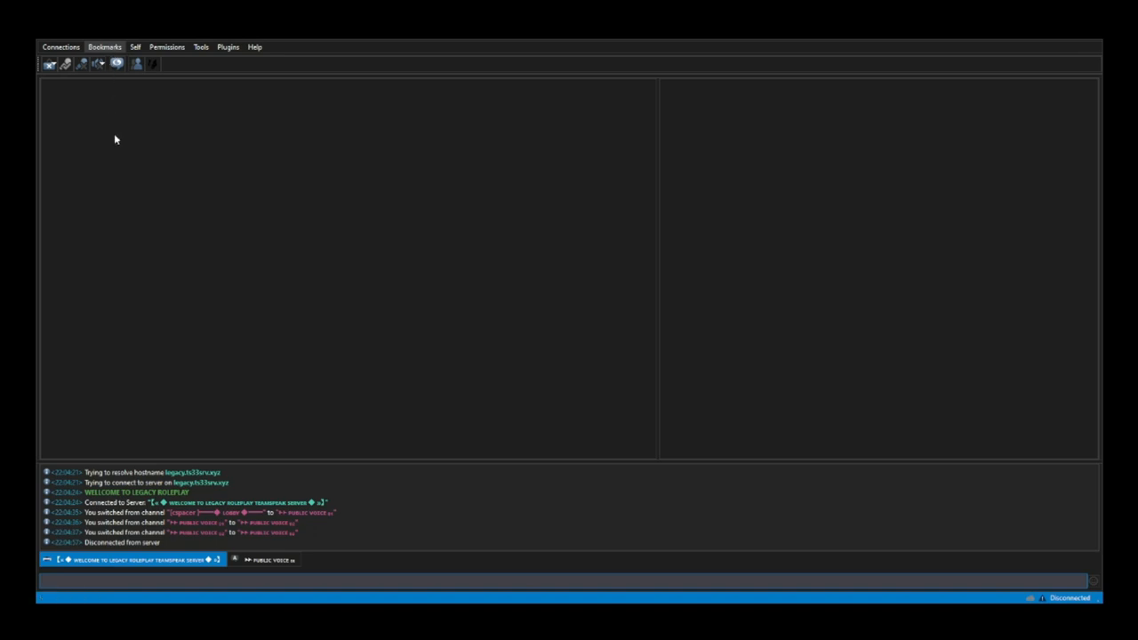